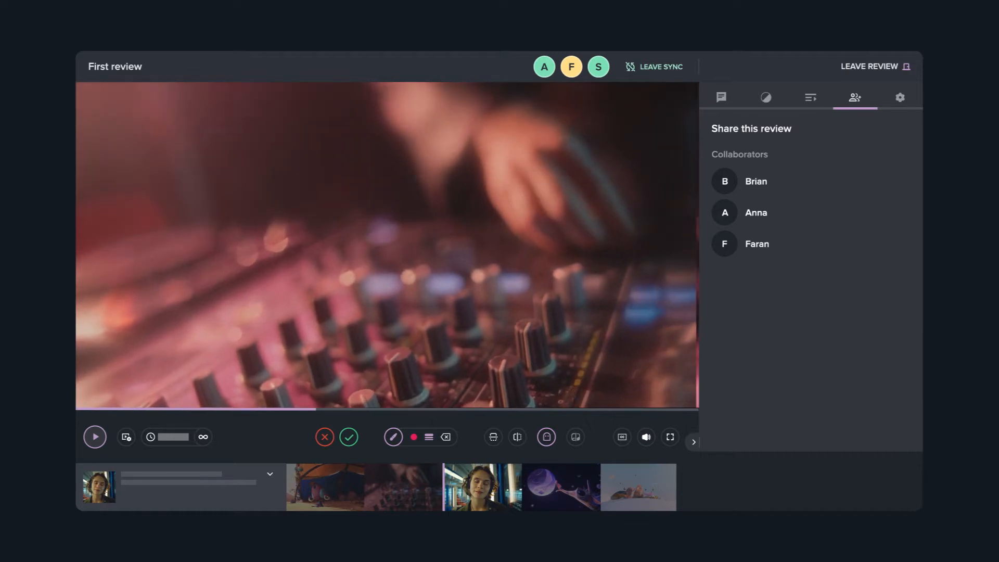
Step: Exit the synced First review session and browse the twelve-project home grid
{"action": "left_click", "coordinate": [516, 437]}
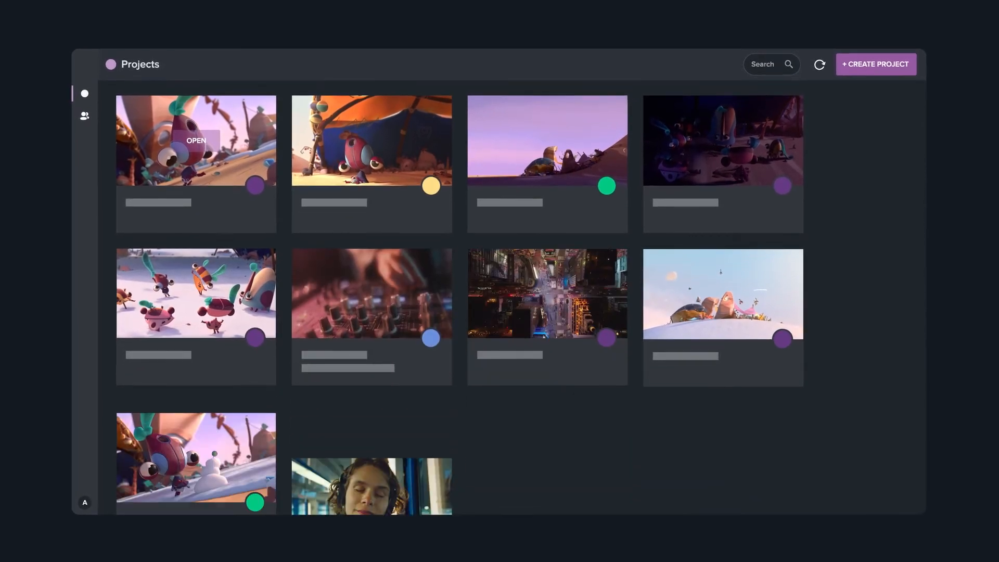
{"action": "scroll", "scroll_direction": "down", "scroll_amount": 3}
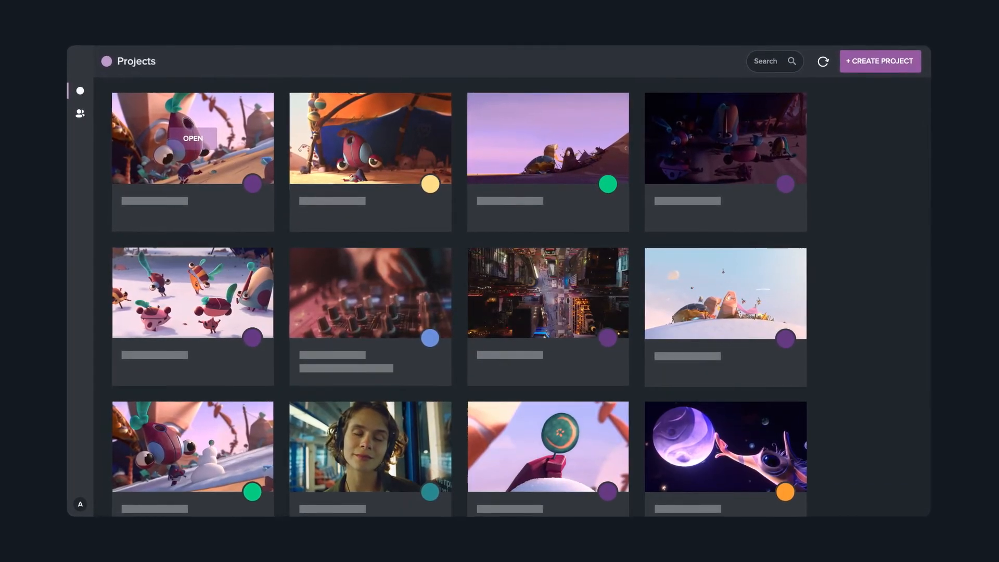